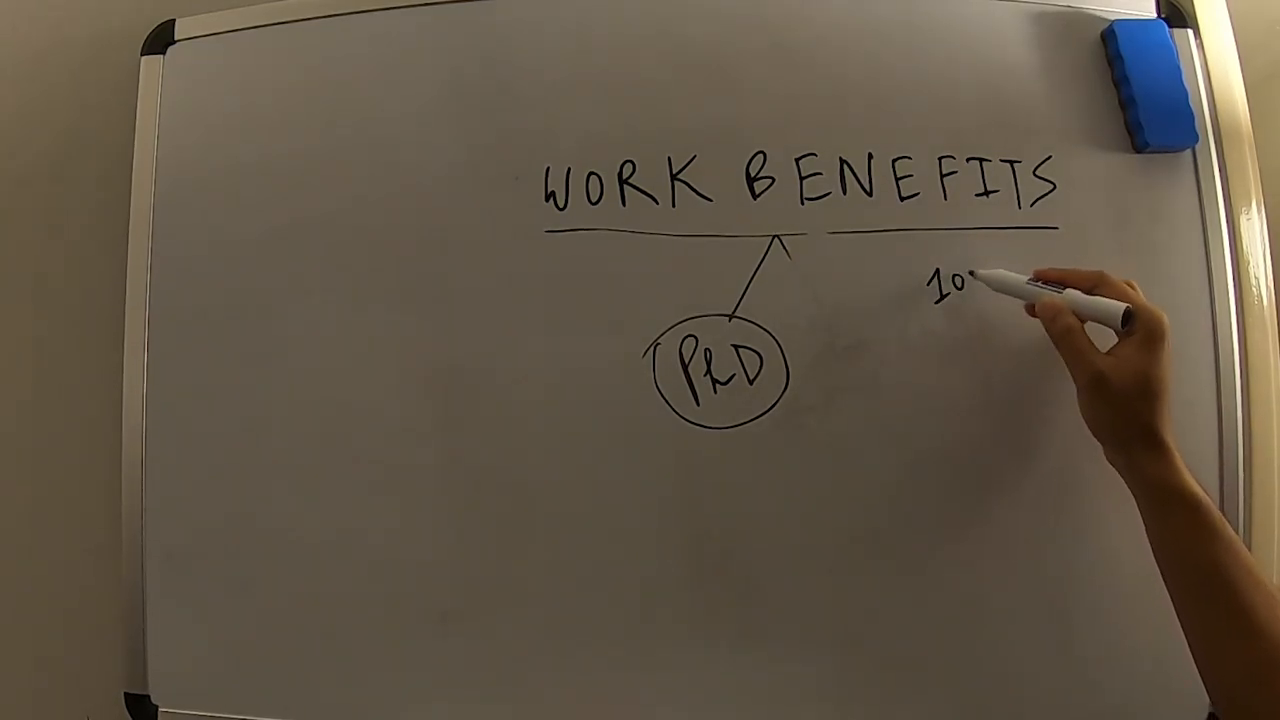
{"action": "type", "text": "100 or 1"}
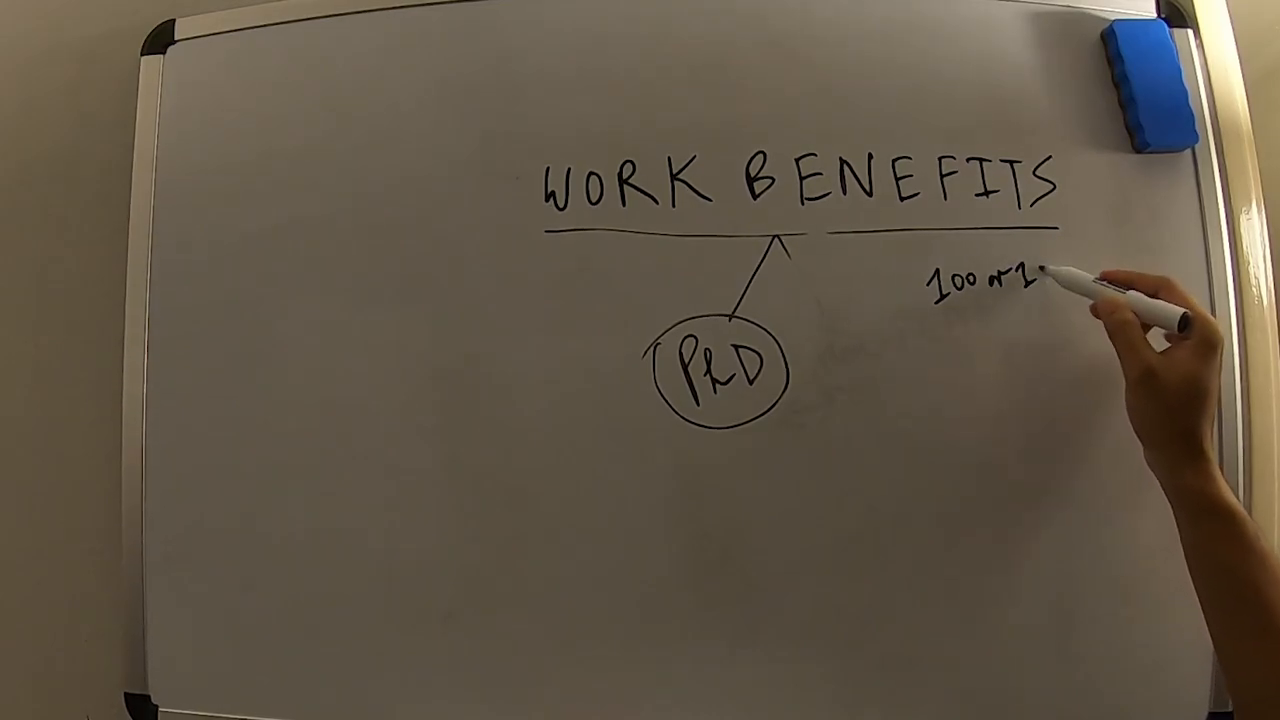